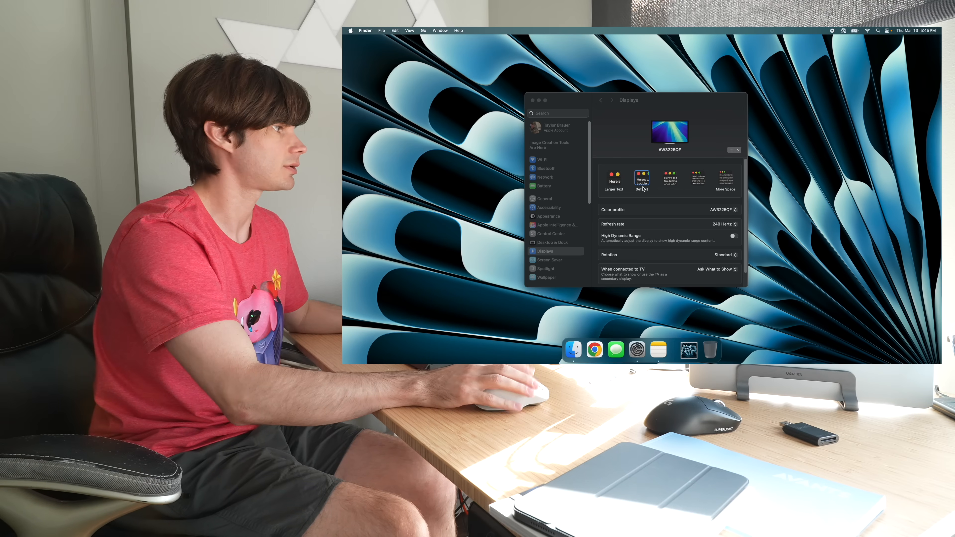
- Leave the cleared chamber through the exit into the dark forest area
left_click(643, 181)
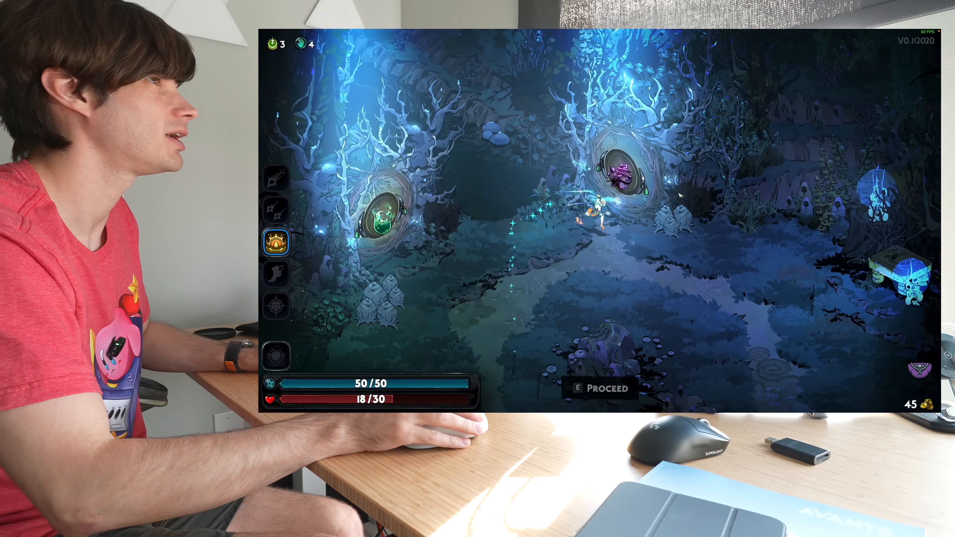
key("e")
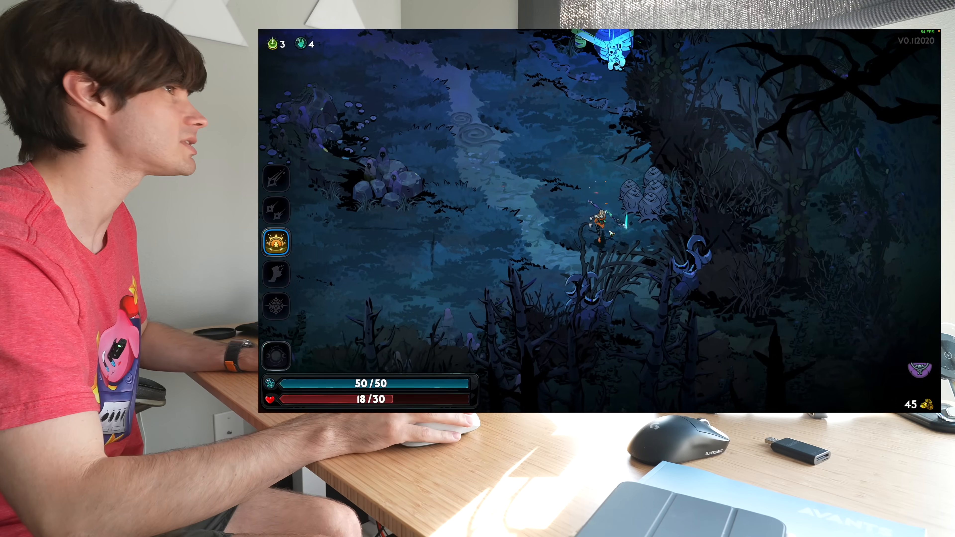